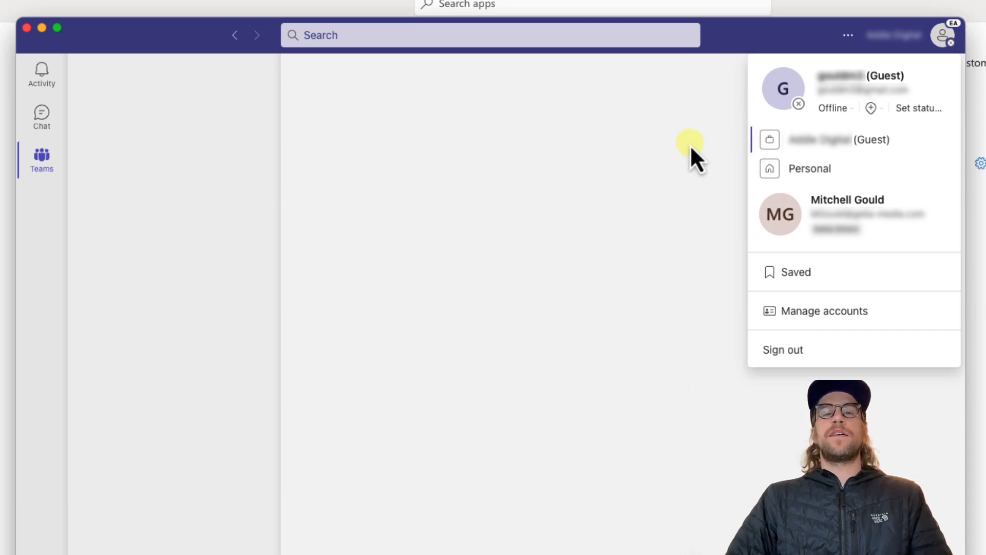
{"action": "mouse_move", "coordinate": [686, 148]}
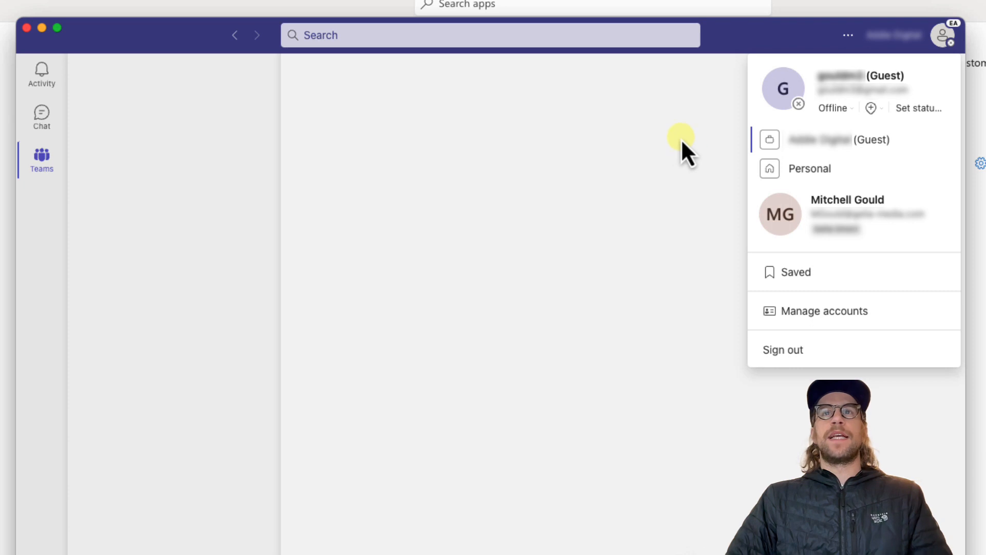
{"action": "mouse_move", "coordinate": [681, 142]}
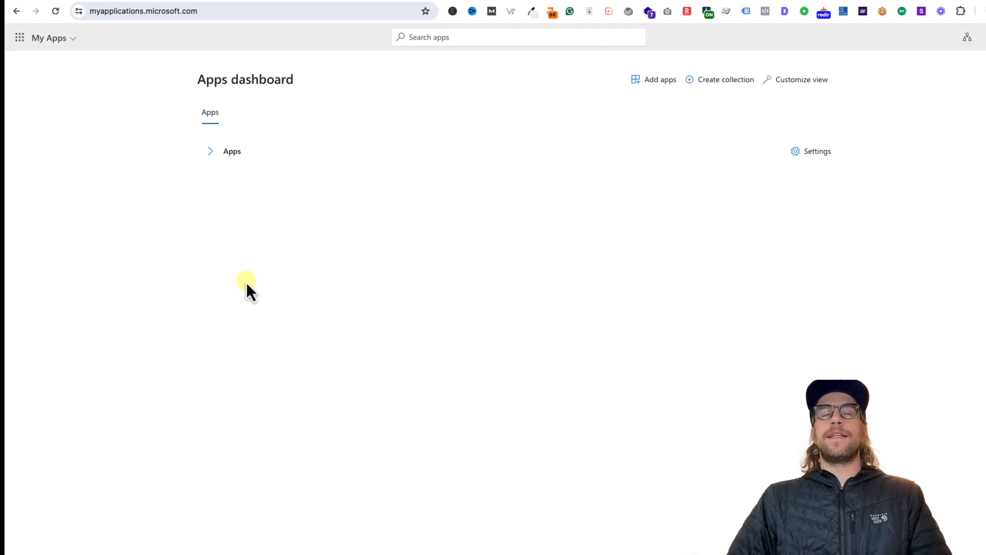
{"action": "mouse_move", "coordinate": [49, 37]}
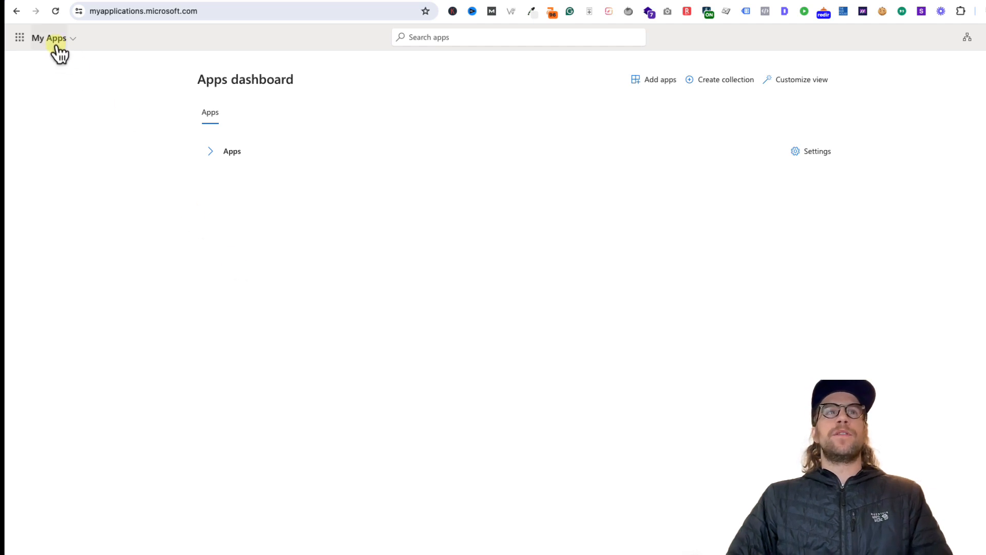
Step: Switch from My Apps to the My Account overview via the portal switcher
{"action": "left_click", "coordinate": [54, 37]}
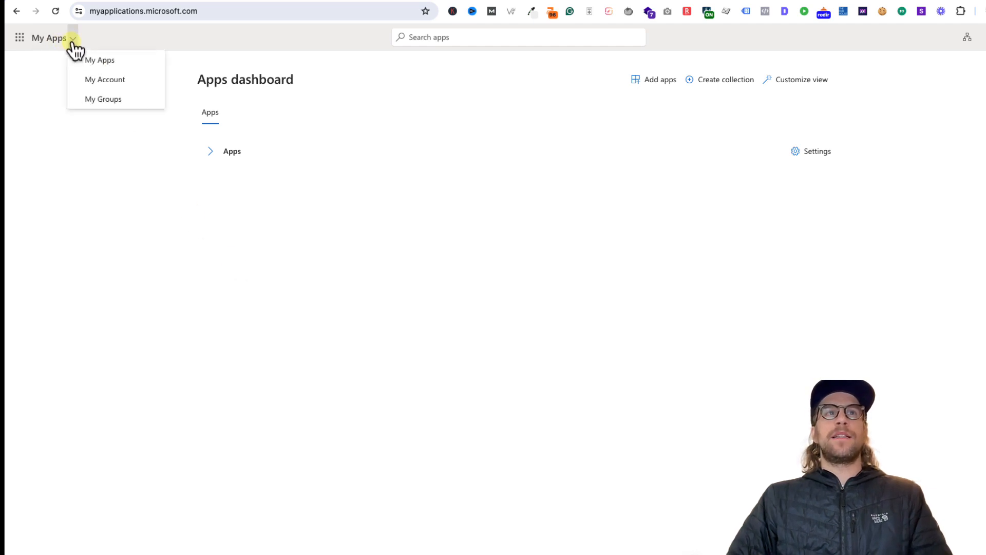
{"action": "mouse_move", "coordinate": [105, 79]}
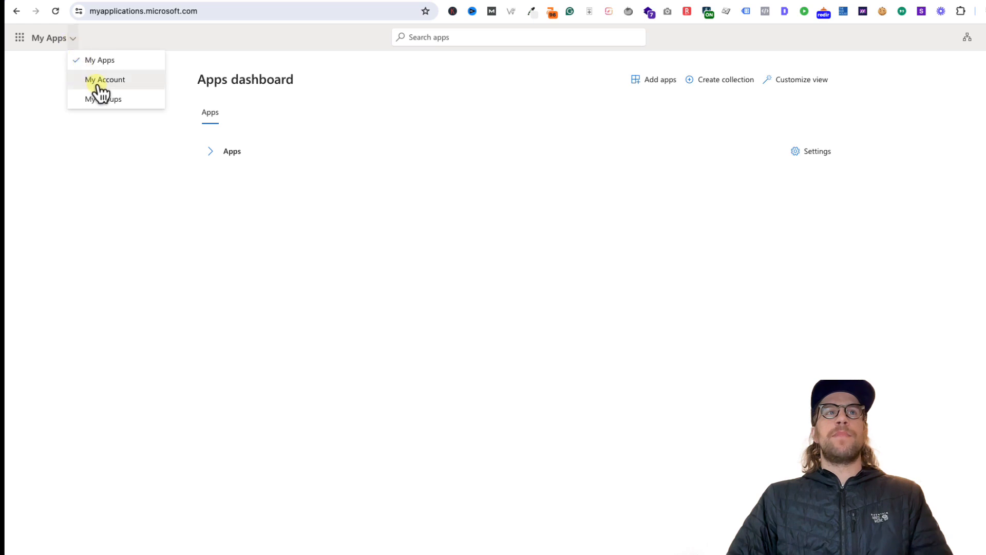
{"action": "left_click", "coordinate": [104, 79]}
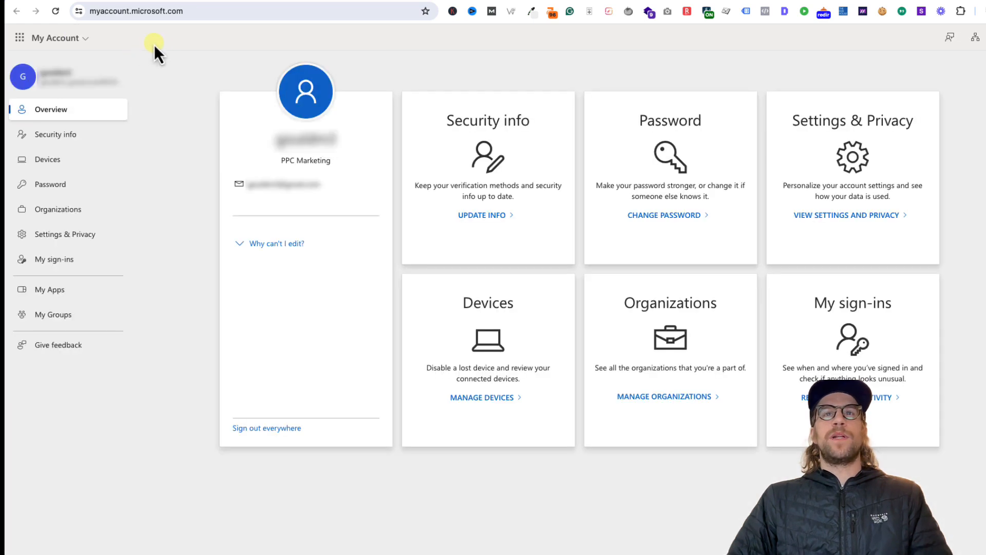
{"action": "mouse_move", "coordinate": [670, 434]}
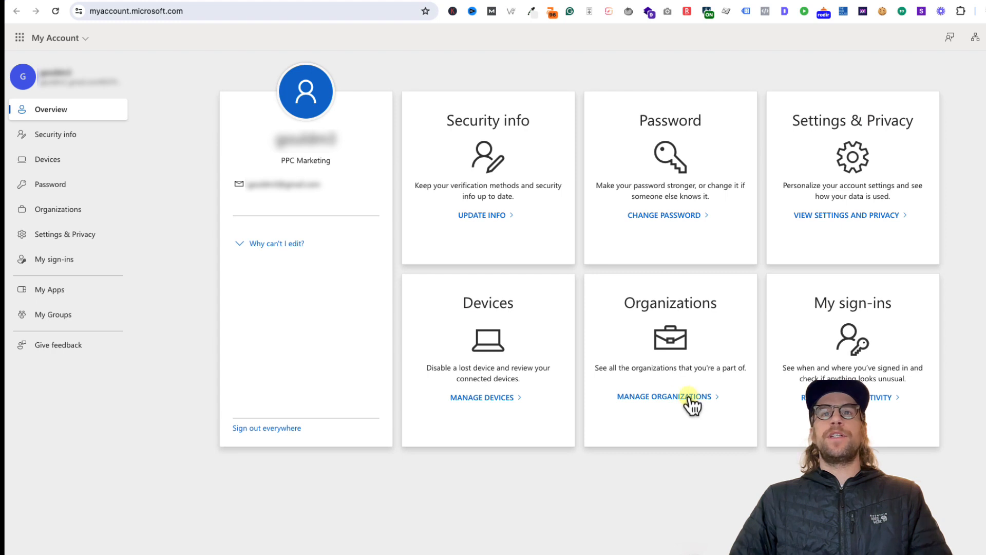
Step: From Manage Organizations, start leaving the single guest organization listed
{"action": "left_click", "coordinate": [663, 396]}
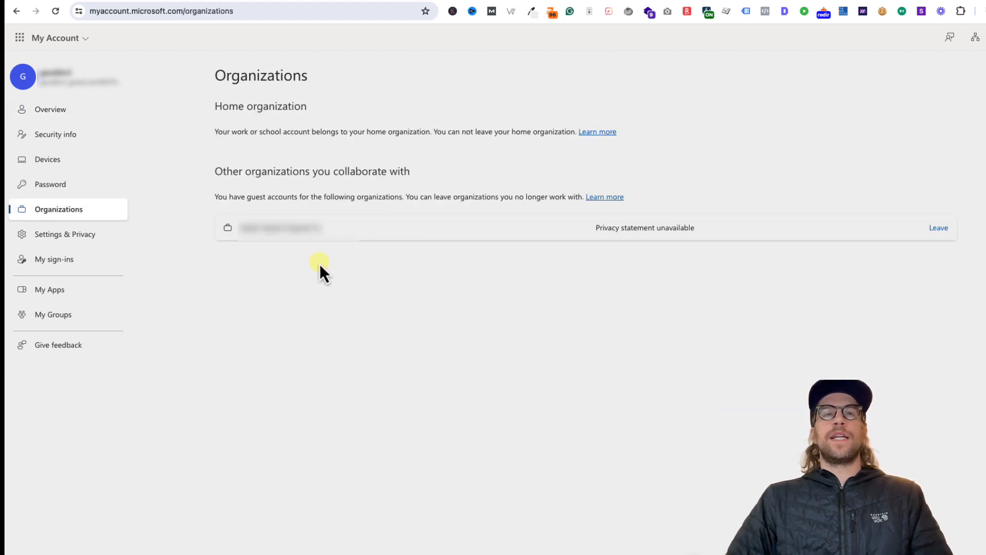
{"action": "mouse_move", "coordinate": [274, 265]}
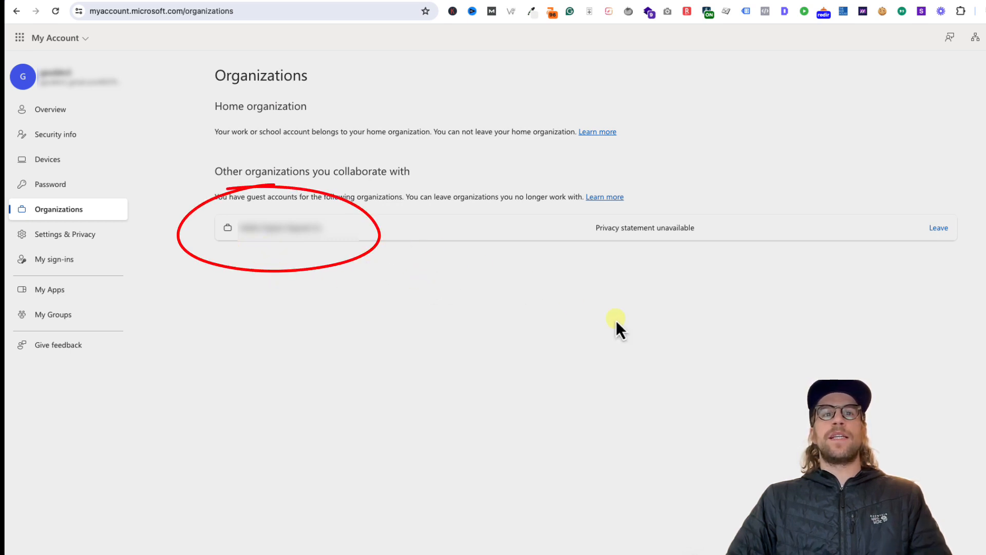
{"action": "left_click", "coordinate": [938, 227]}
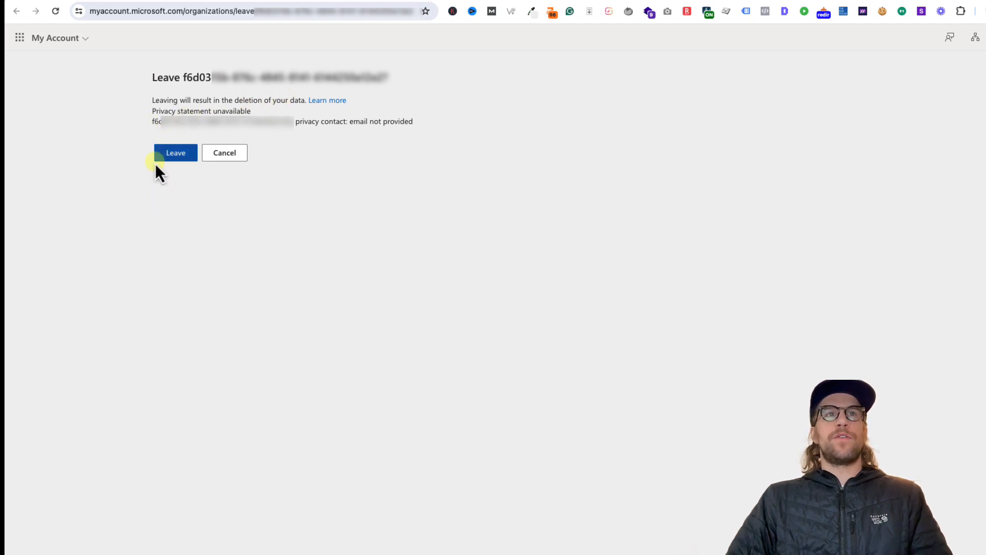
Step: Confirm leaving the guest organization so the 'All done!' page appears
{"action": "left_click", "coordinate": [174, 152]}
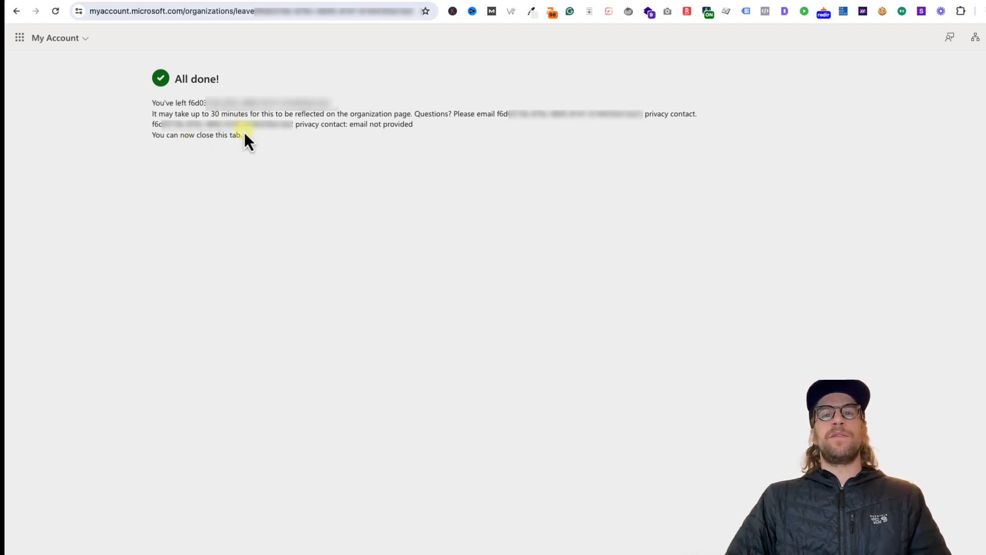
{"action": "mouse_move", "coordinate": [315, 188]}
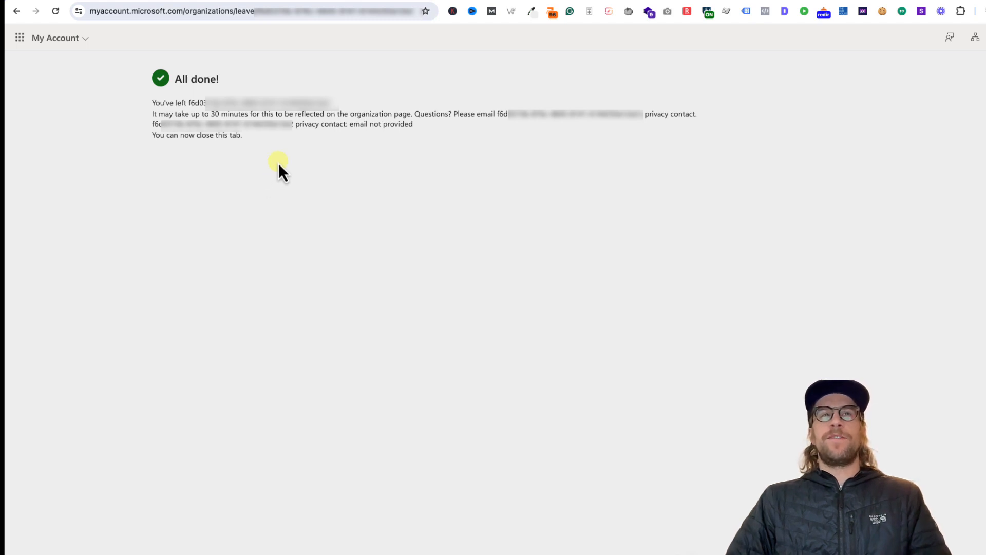
{"action": "mouse_move", "coordinate": [285, 165]}
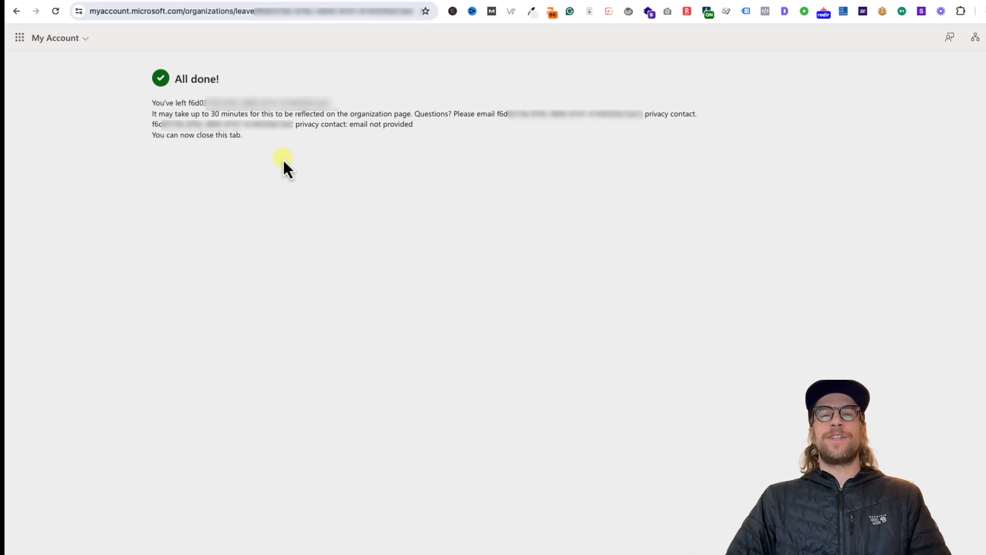